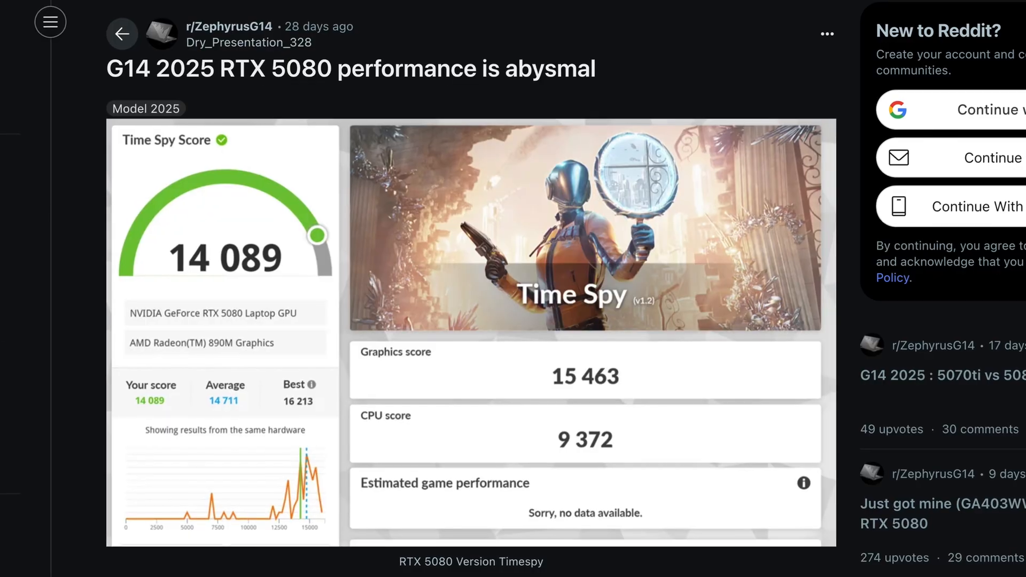
{"action": "scroll", "scroll_direction": "up", "scroll_amount": 3}
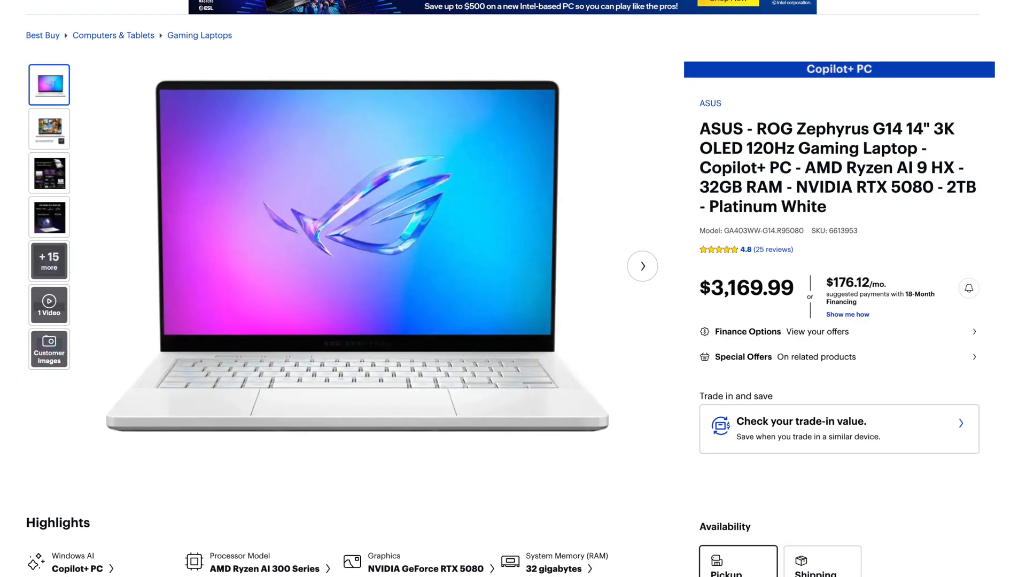
{"action": "scroll", "scroll_direction": "down", "scroll_amount": 3}
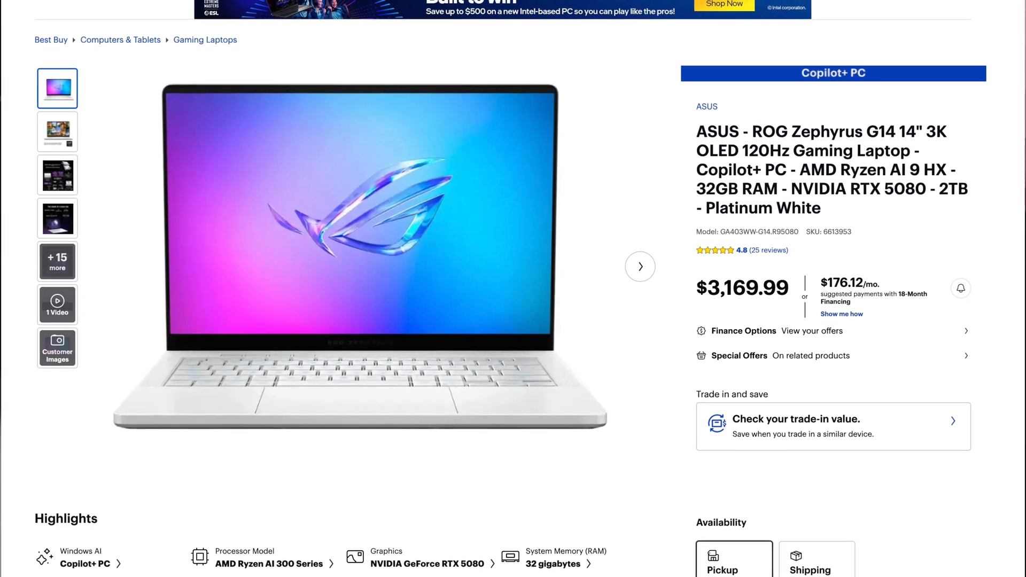